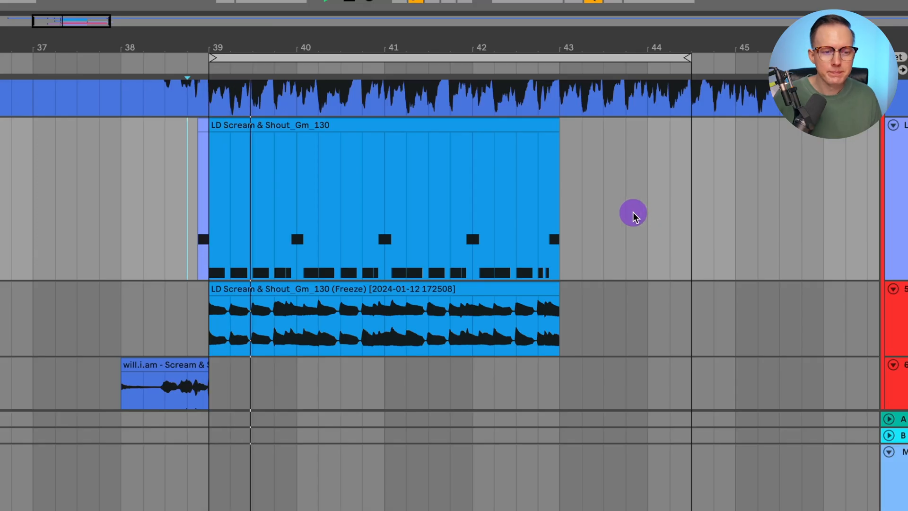
Show the Kickstart 2 window on the LD for Video track with its 1/4 ducking curve
click(345, 57)
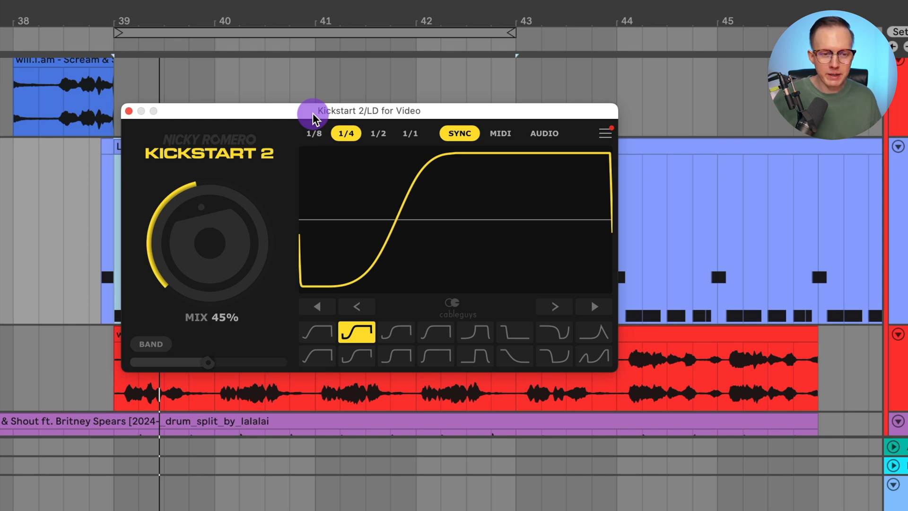
mouse_move(144, 123)
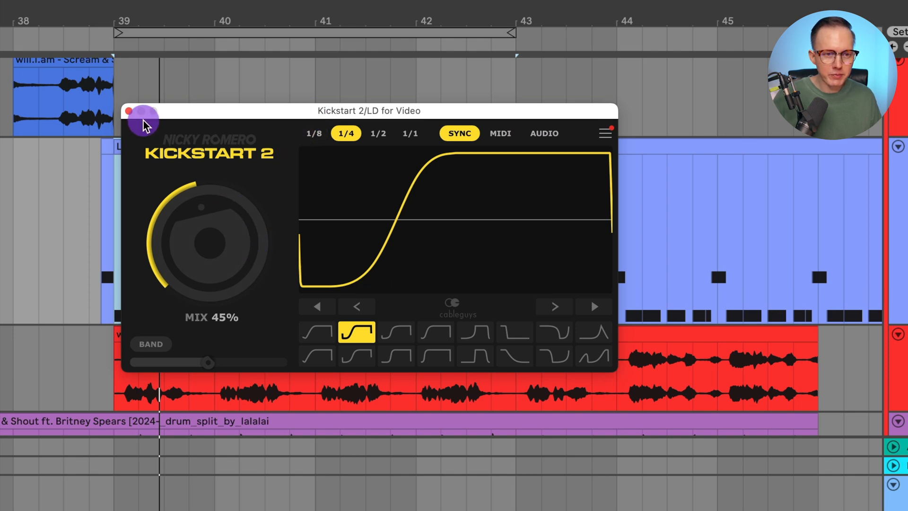
Swap Kickstart for an Init Serum patch in mono with portamento, OSC A -2 octaves, 7 unison
click(128, 111)
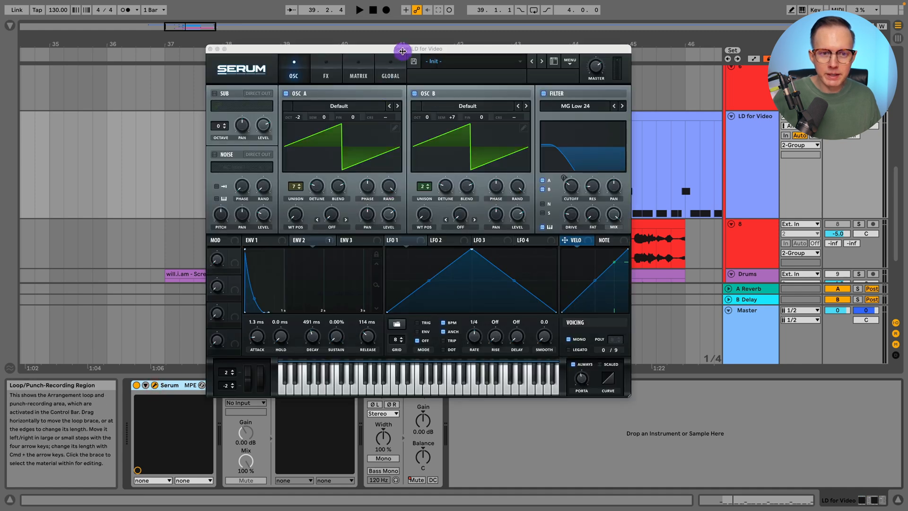
click(543, 44)
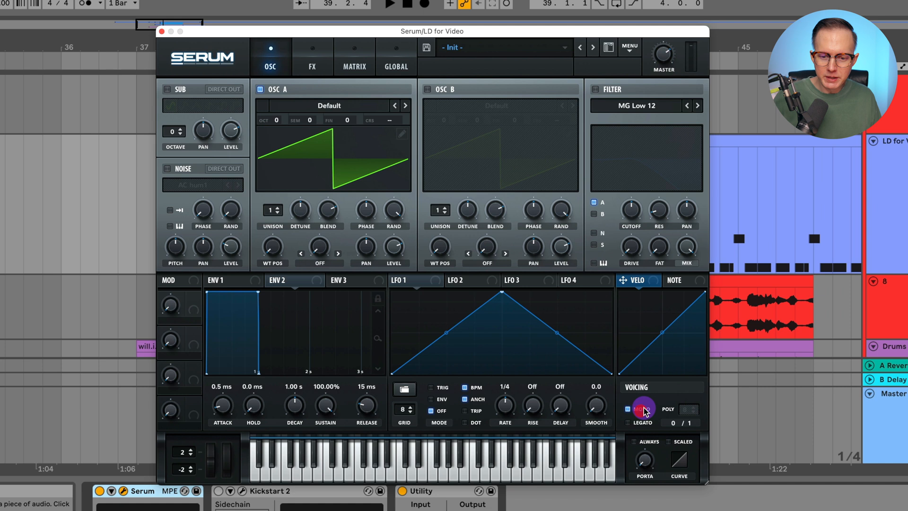
click(627, 409)
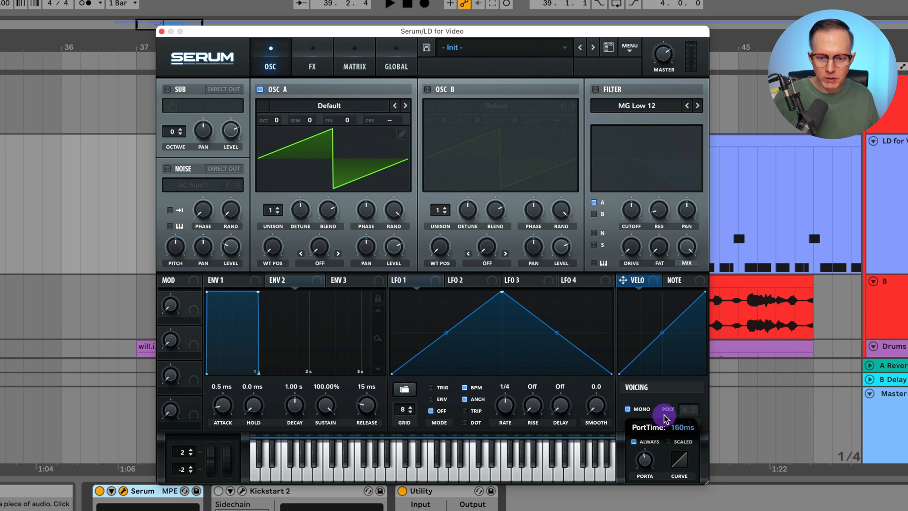
click(667, 409)
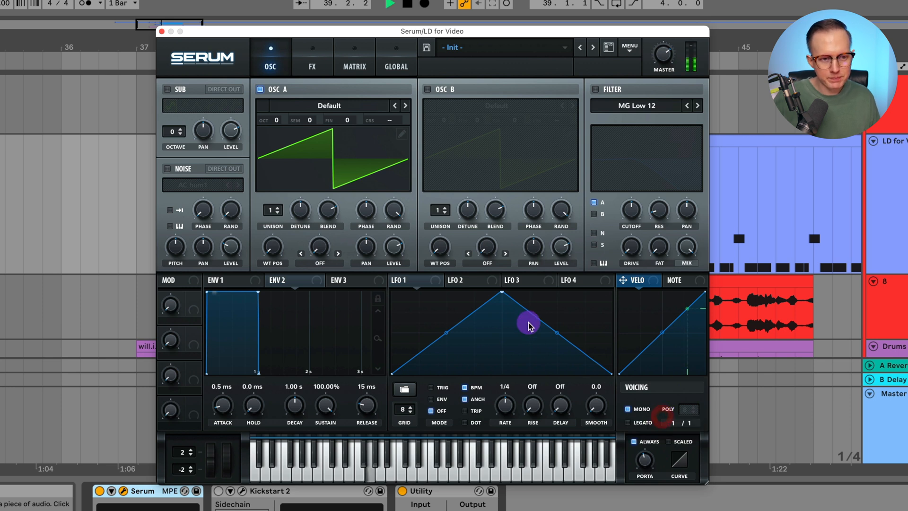
click(667, 408)
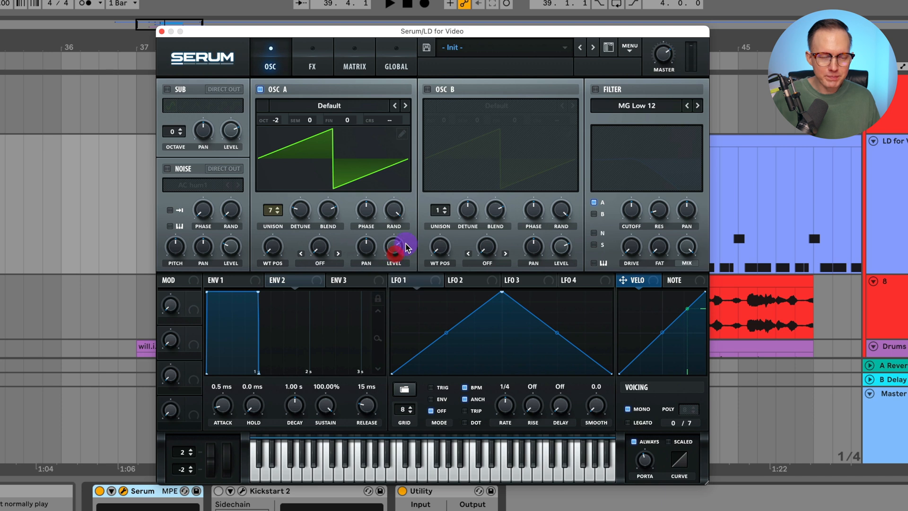
Turn on oscillator B at +7 semitones with 2 unison voices
click(429, 90)
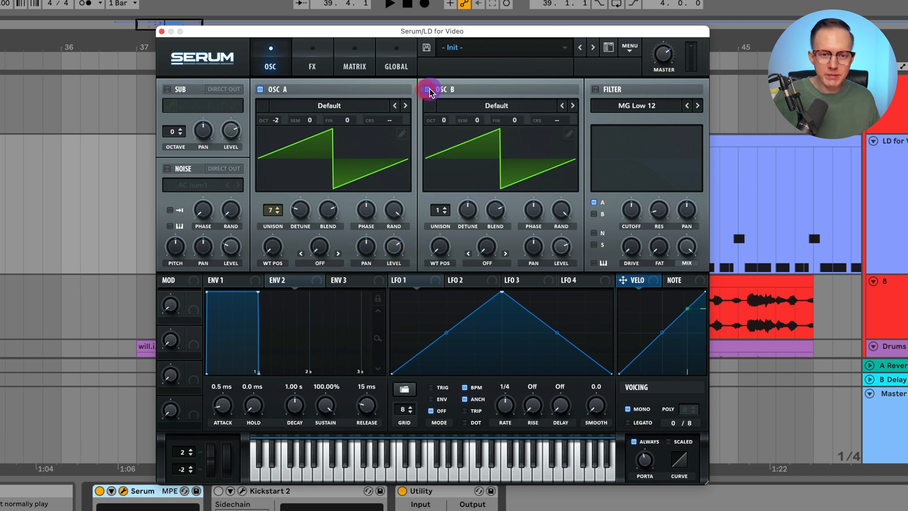
mouse_move(388, 157)
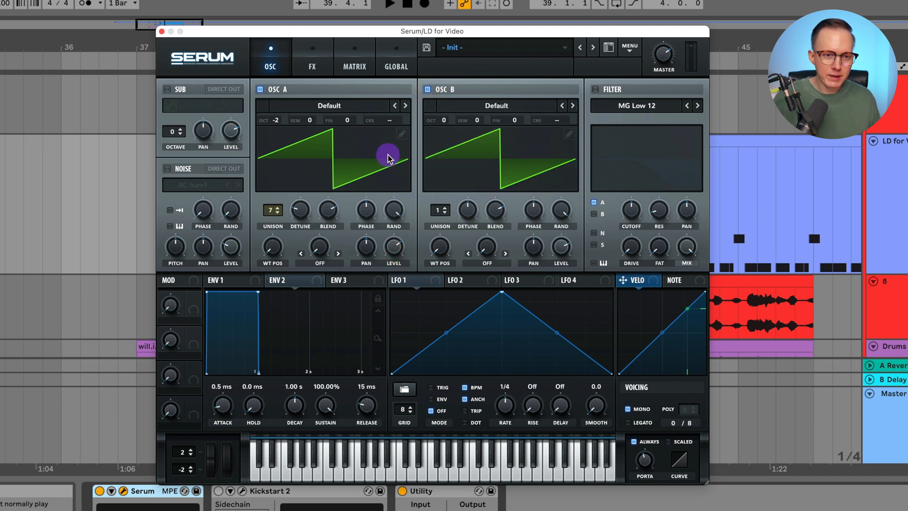
mouse_move(488, 153)
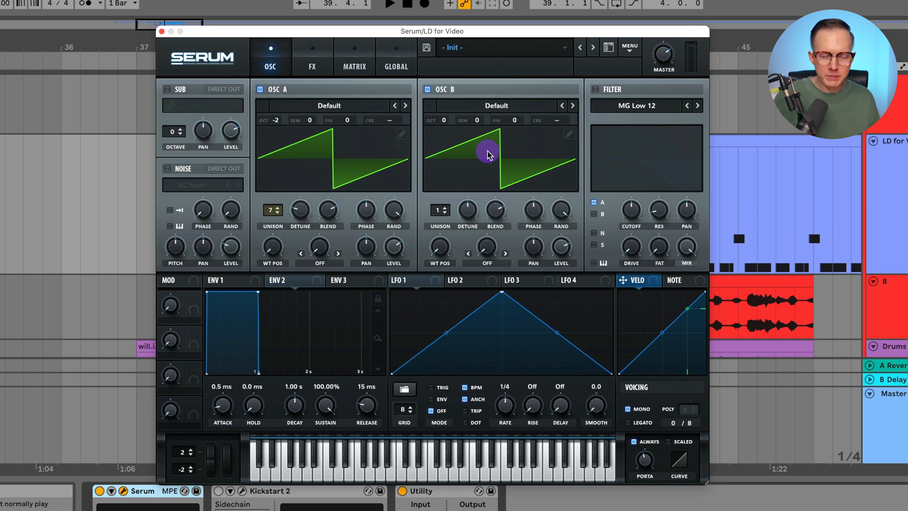
mouse_move(469, 149)
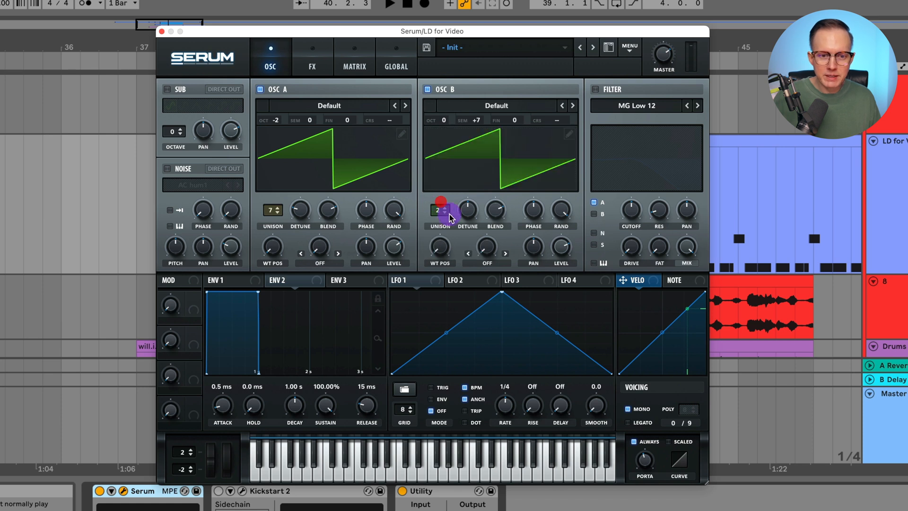
drag(439, 210, 439, 203)
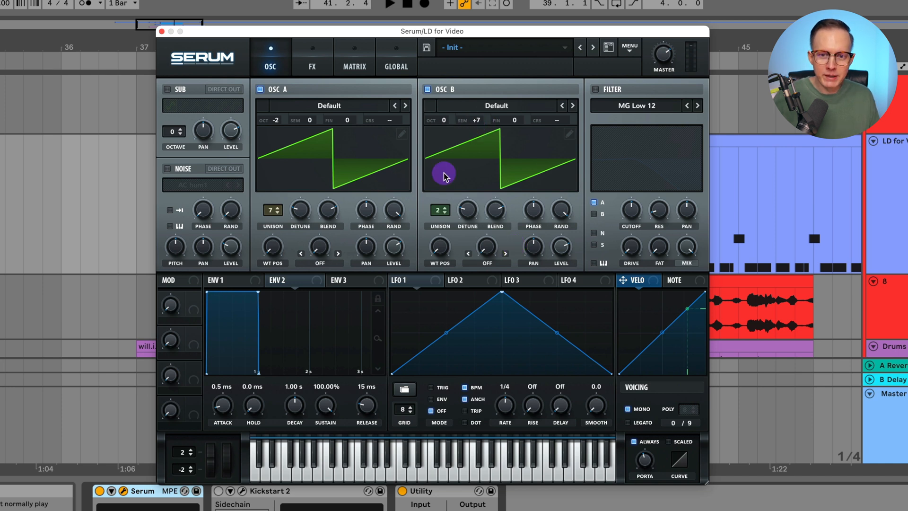
Shorten the amp envelope release to 64 ms and bring up envelope 2's settings
click(225, 280)
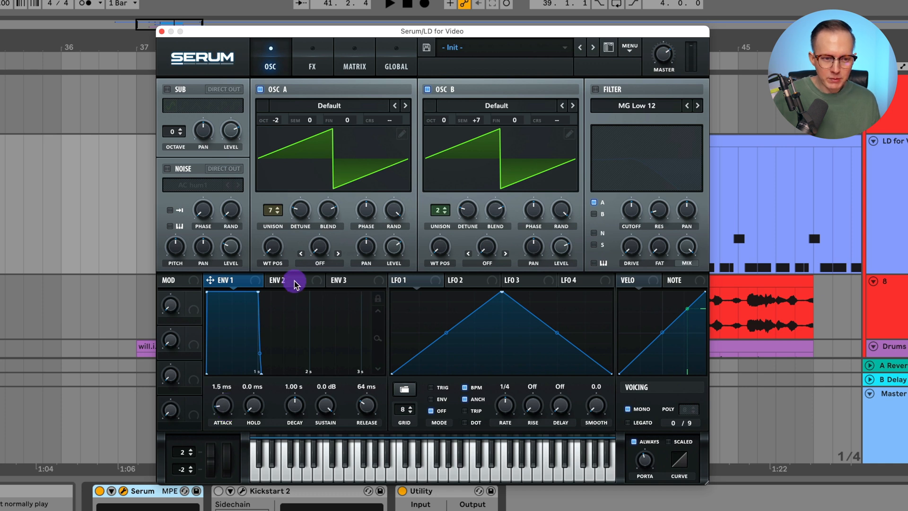
click(222, 280)
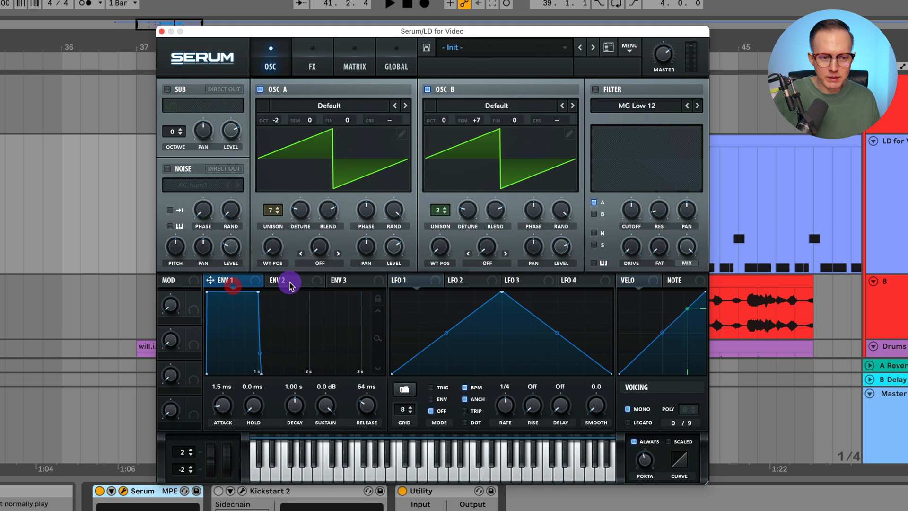
click(282, 280)
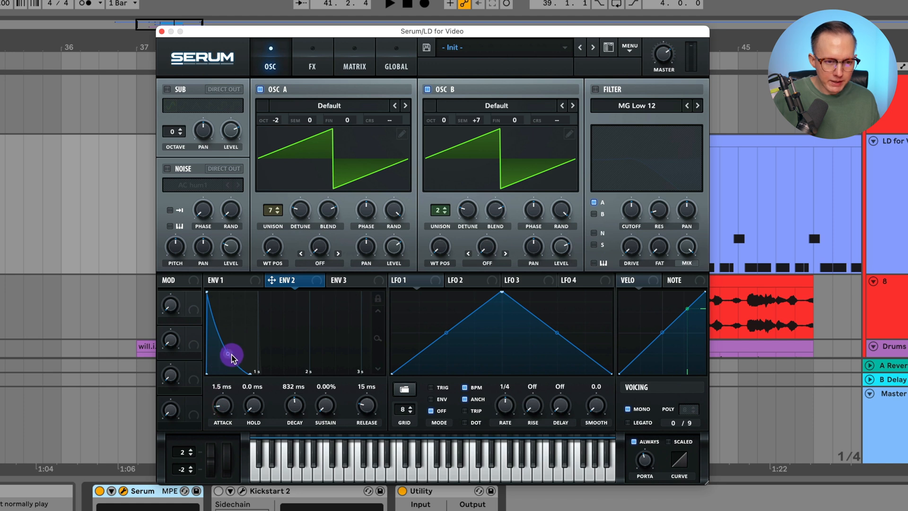
mouse_move(317, 392)
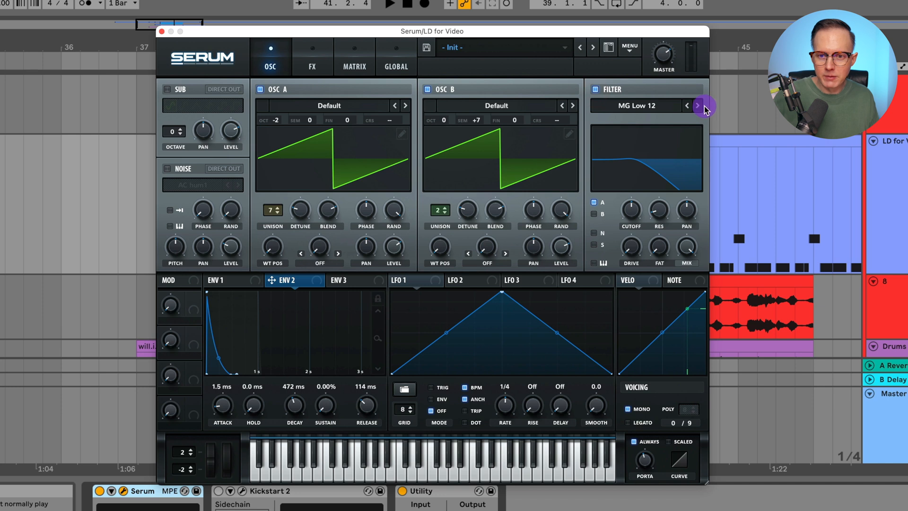
Switch the filter to MG Low 24 and move on to the distortion effect
click(697, 105)
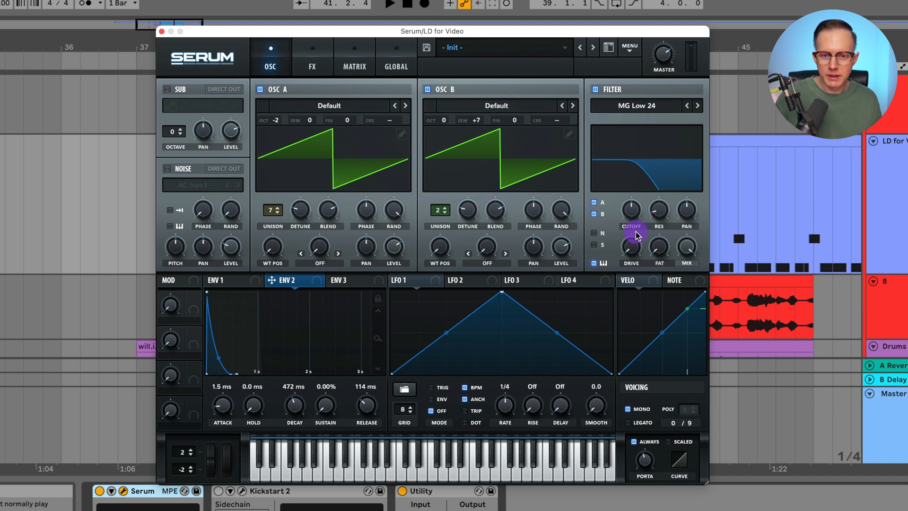
mouse_move(637, 168)
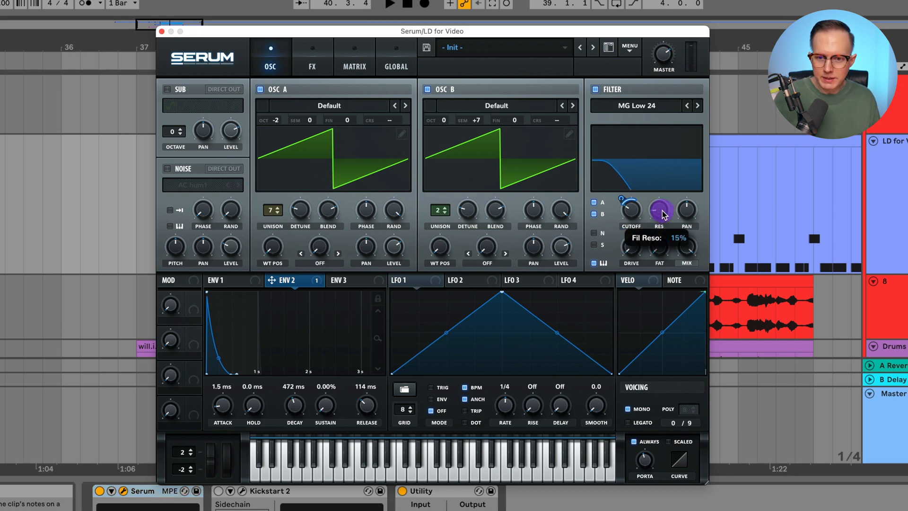
mouse_move(631, 239)
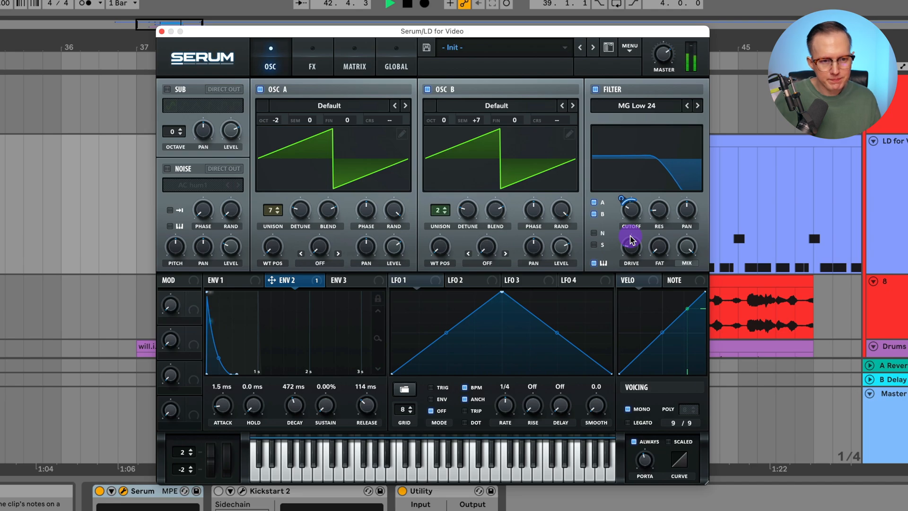
click(311, 55)
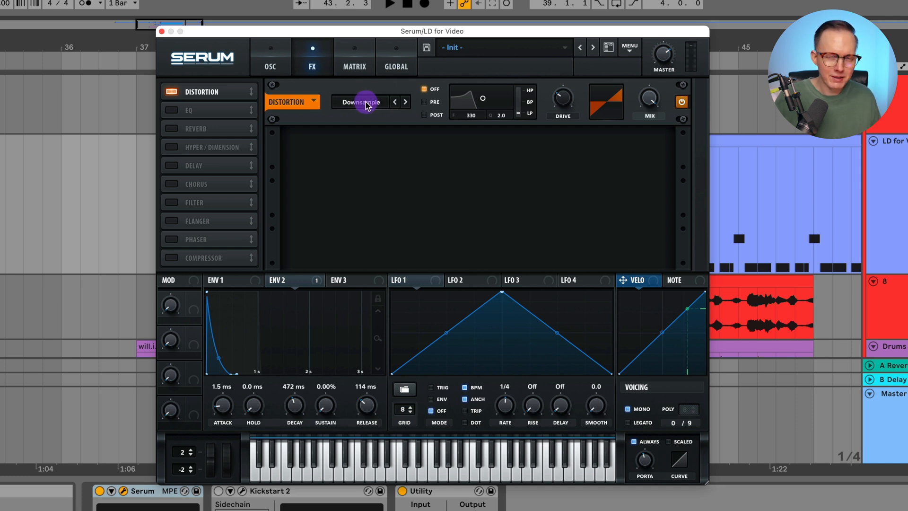
mouse_move(563, 103)
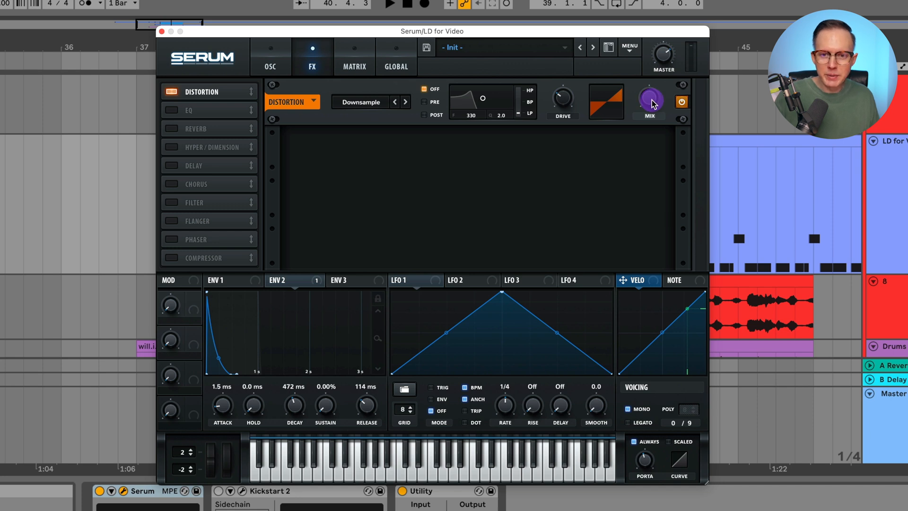
Turn on the EQ with an adjusted high band, then enable a Plate reverb
click(171, 110)
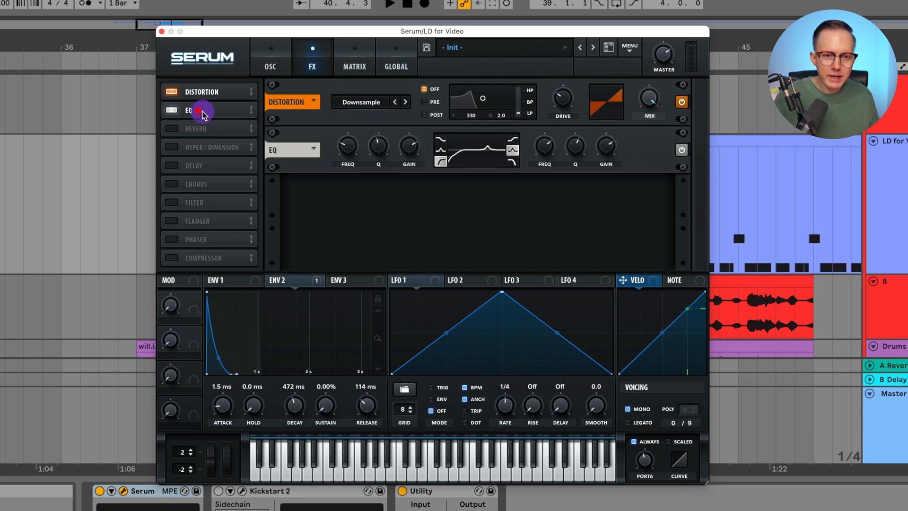
mouse_move(348, 147)
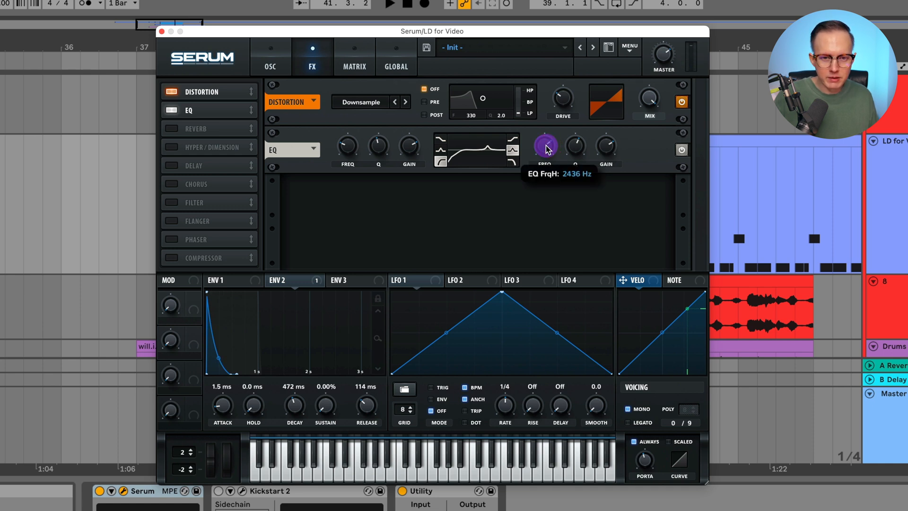
click(196, 128)
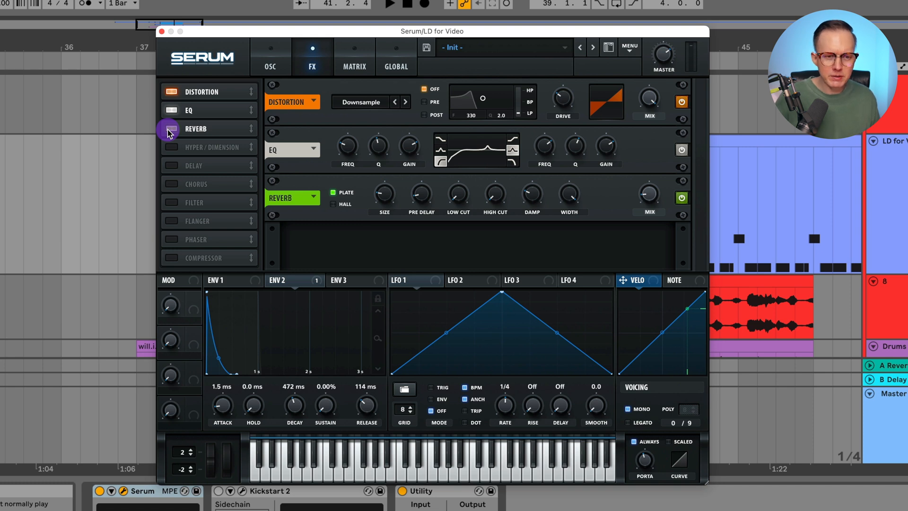
click(171, 128)
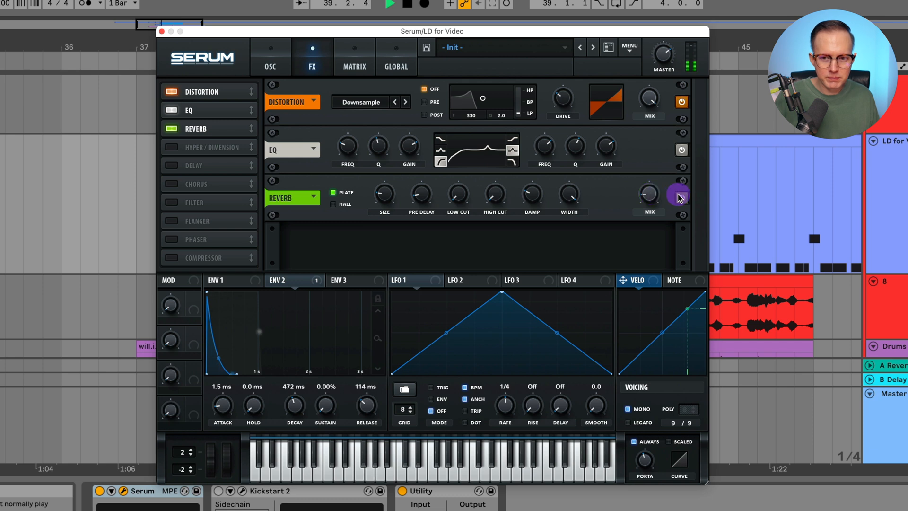
click(681, 198)
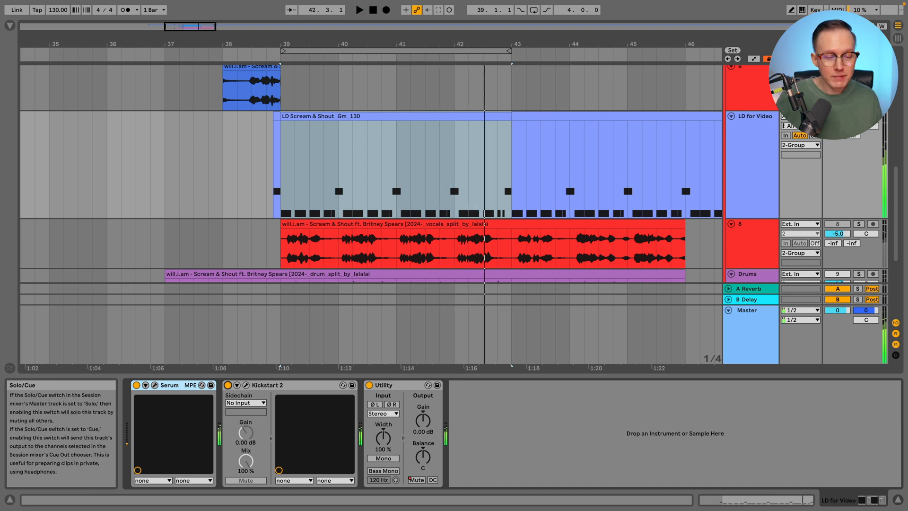
Start playback at bar 39 to audition the four-bar lead section
click(607, 137)
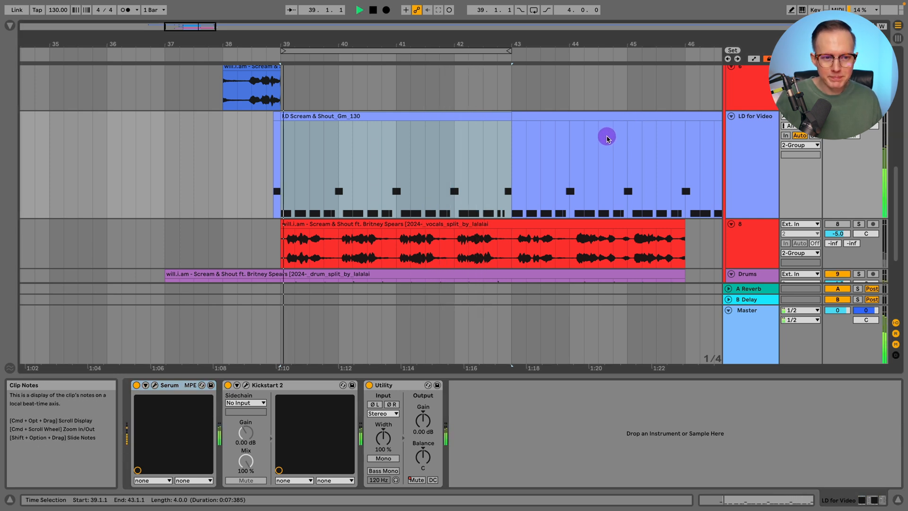